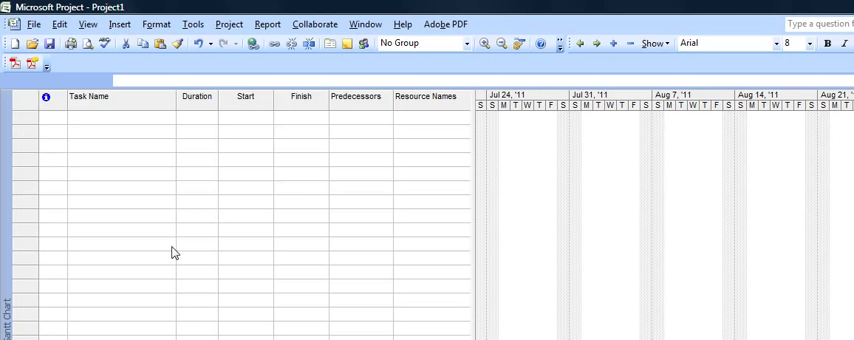
mouse_move(147, 126)
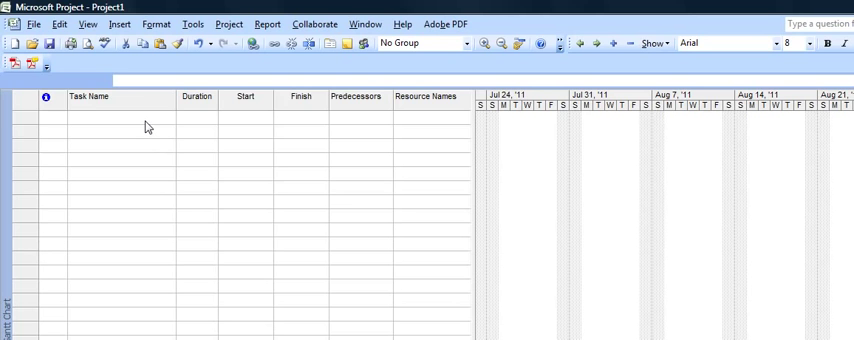
Step: Enter Project Approval as the first task after briefly checking the views list
click(120, 119)
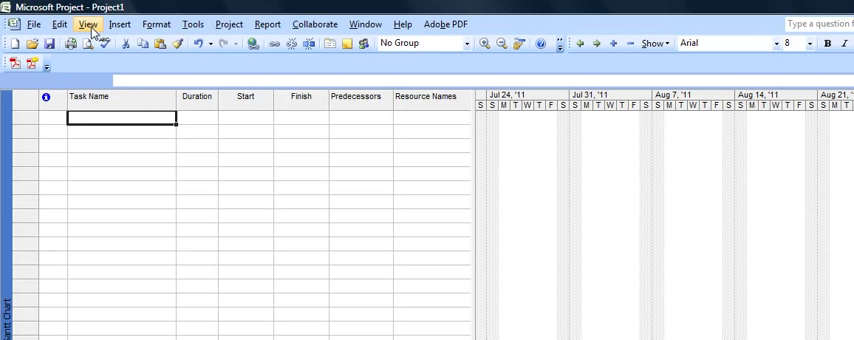
click(88, 24)
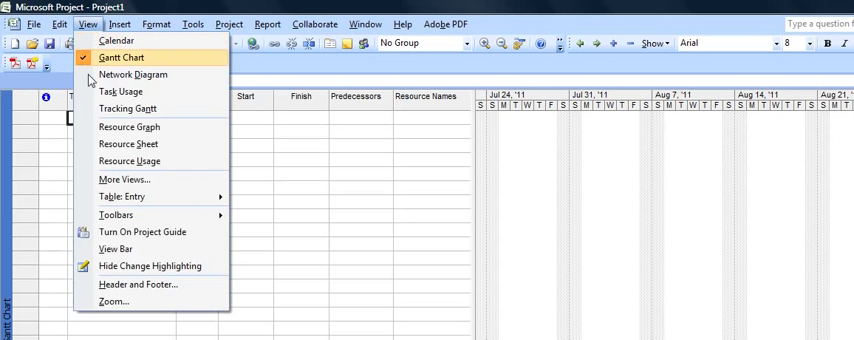
click(122, 57)
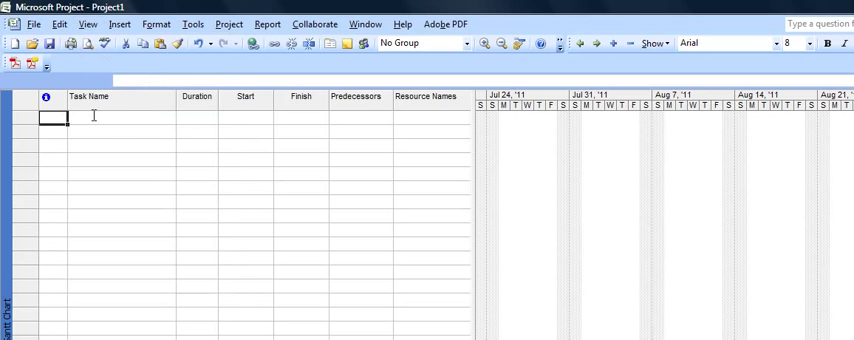
click(115, 116)
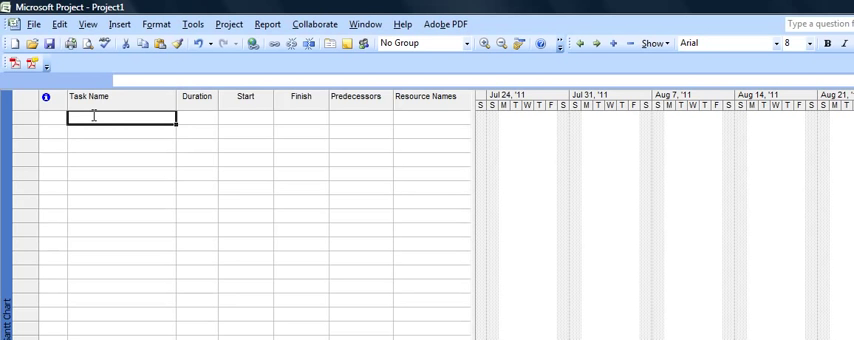
text(Project A)
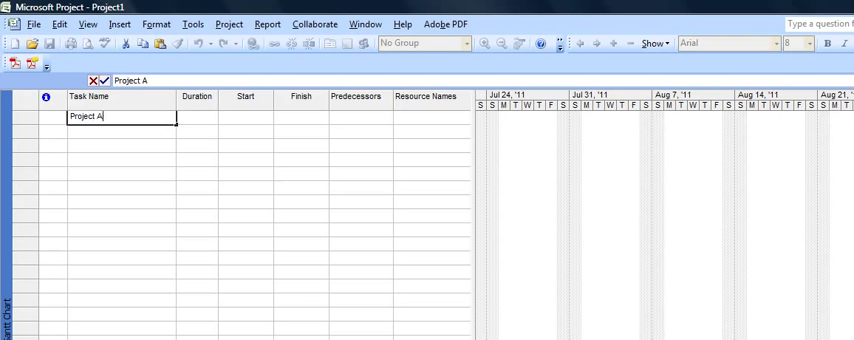
text(ppro)
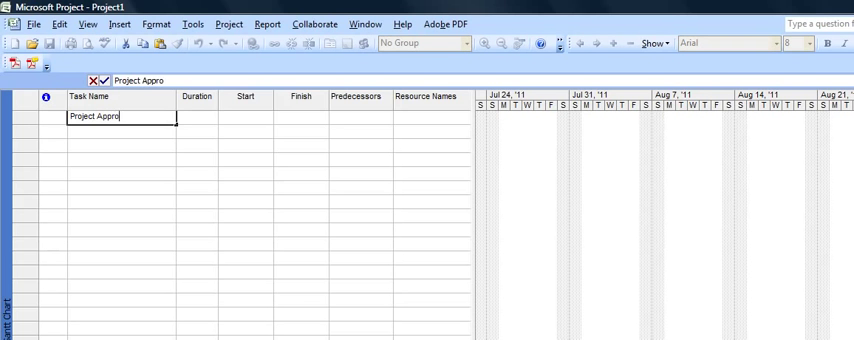
key(enter)
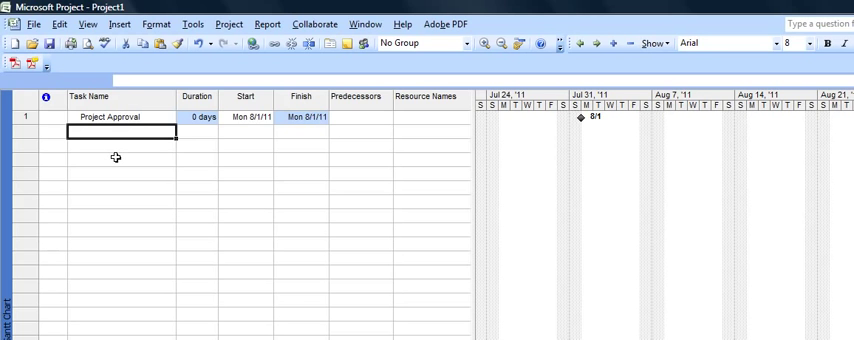
Step: Add Script Writing with a 20-day duration, then start the Schedule Shoot task
text(Script Writing)
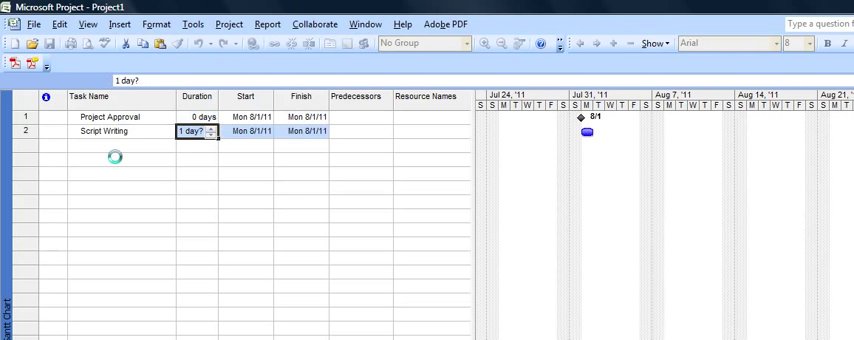
text(20 days)
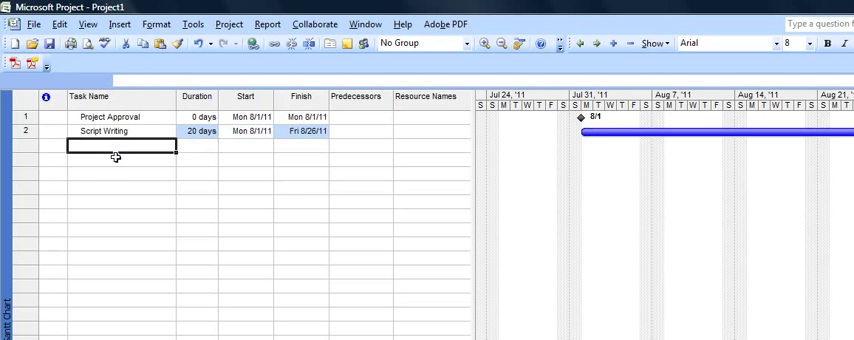
text(Schedule Shoot)
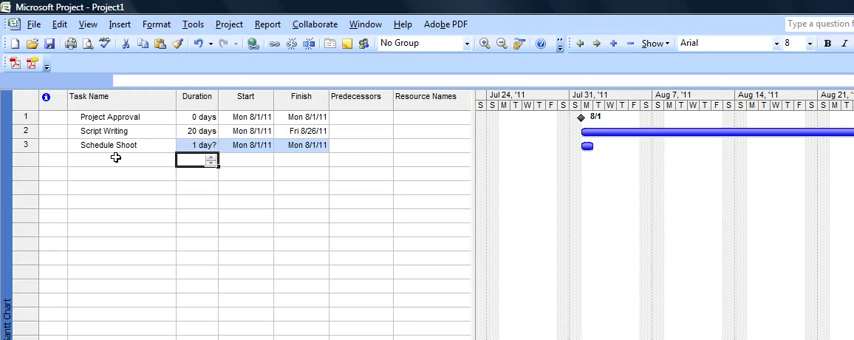
Step: Add a 10-day Hire Secretary task and indent it under Schedule Shoot
click(120, 161)
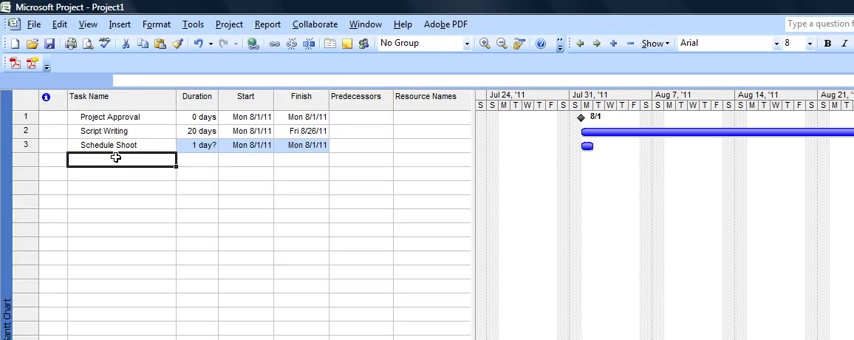
text(Hire)
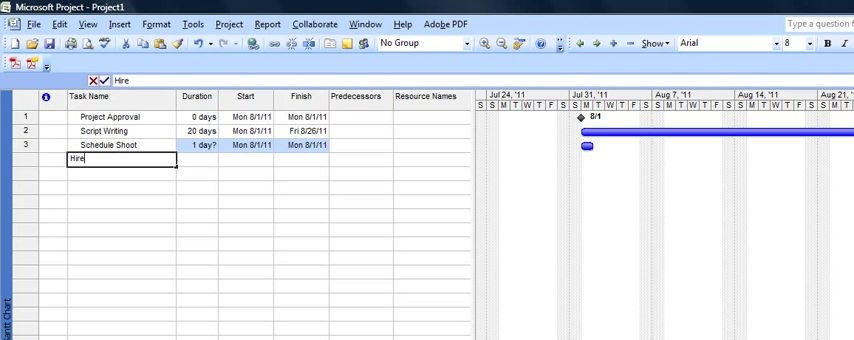
text(Se)
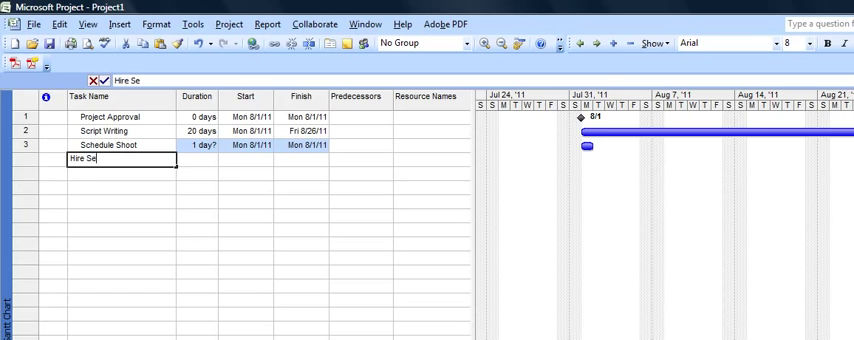
text(creat)
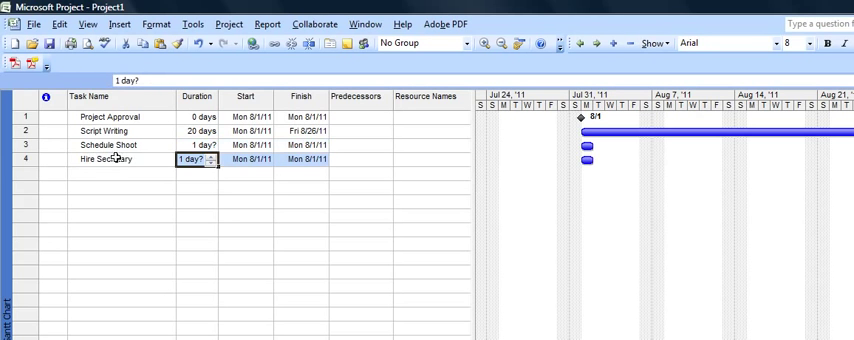
text(10 days)
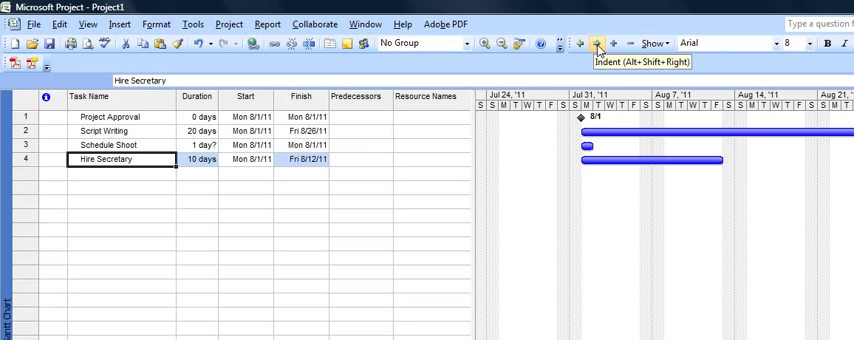
click(594, 43)
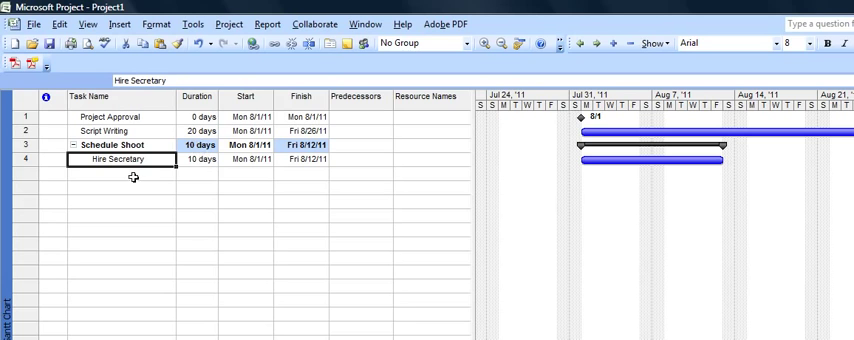
click(120, 174)
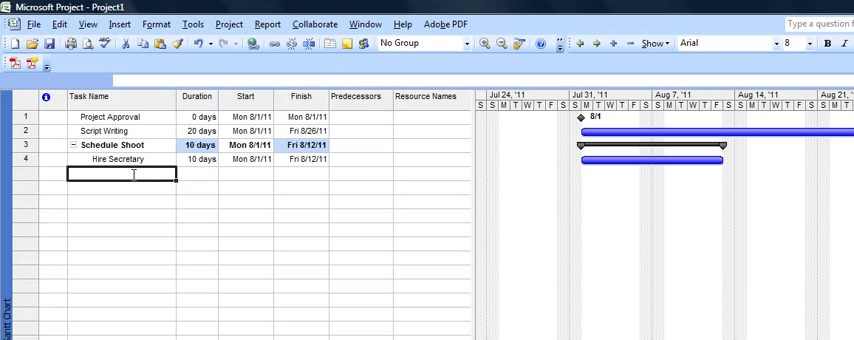
Step: Add Propose Shoots (5 days), Schedule Shoots, and a 10-day Approve Script task
text(Propose Sho)
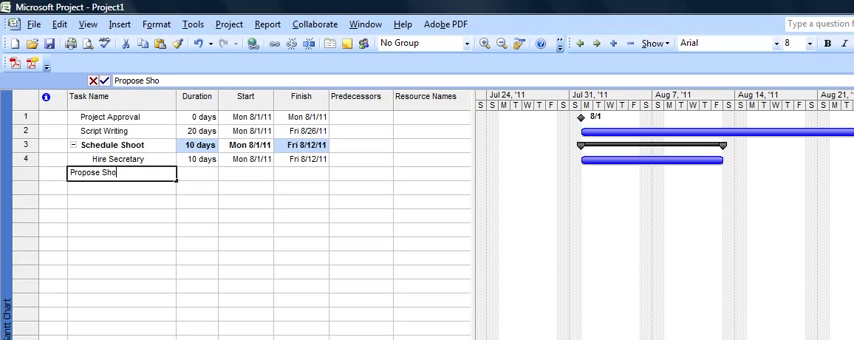
text(5d)
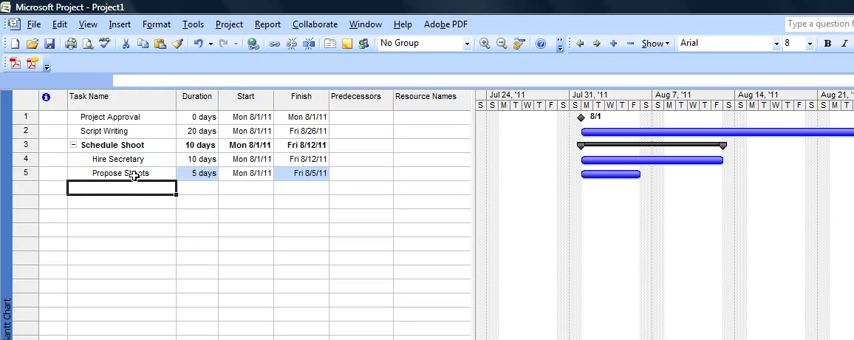
text(Schedule)
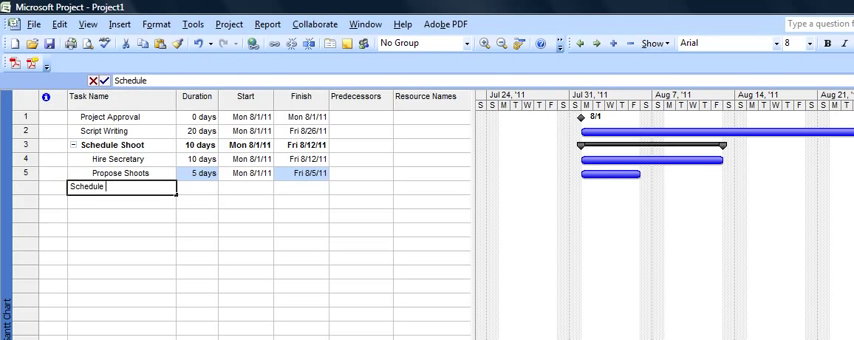
key(enter)
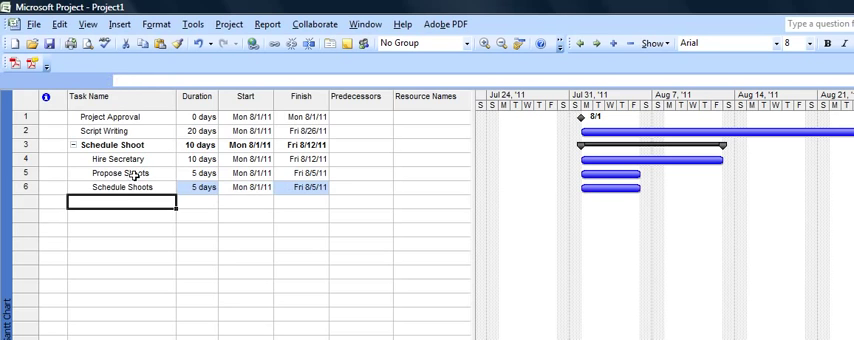
text(A)
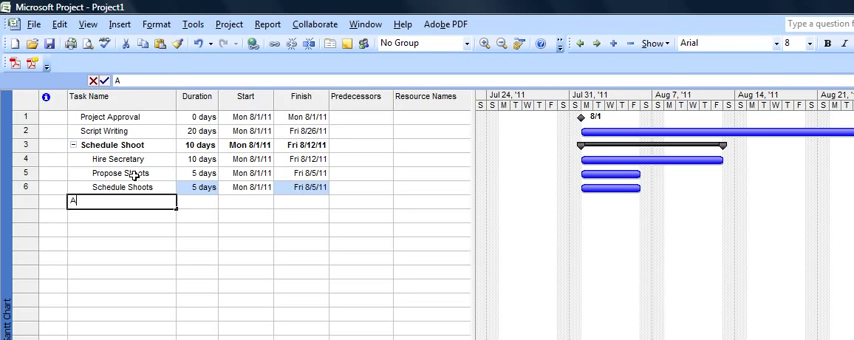
text(Approve Script)
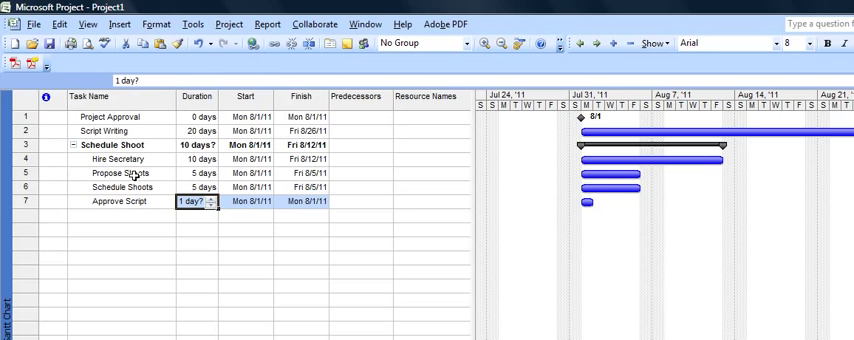
text(10d)
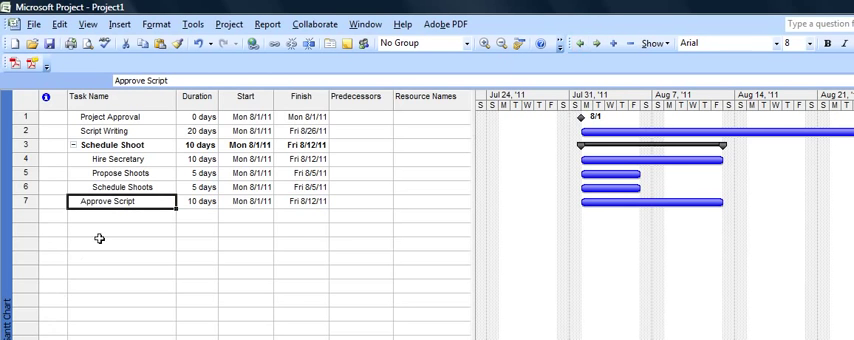
Step: Add the Revise Script, Shoot On Location and Editing tasks
text(Rev)
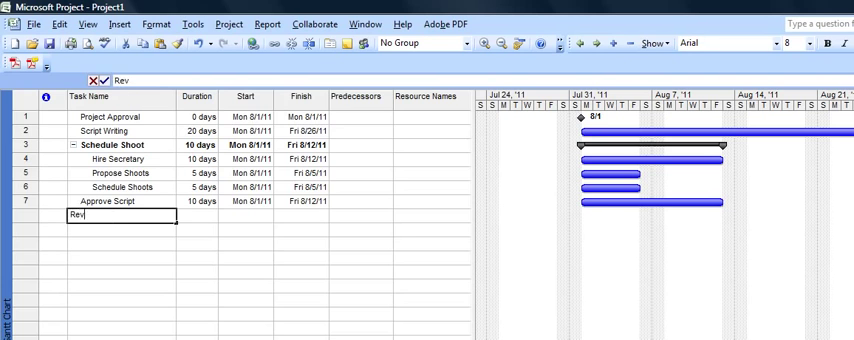
key(Enter)
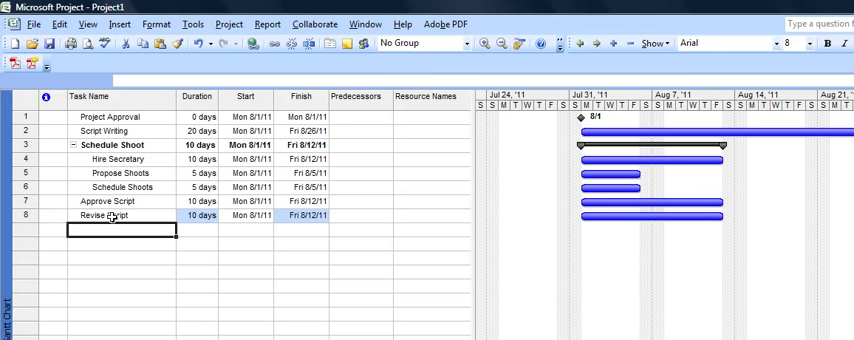
text(Shoot On Location)
click(197, 229)
text(20d)
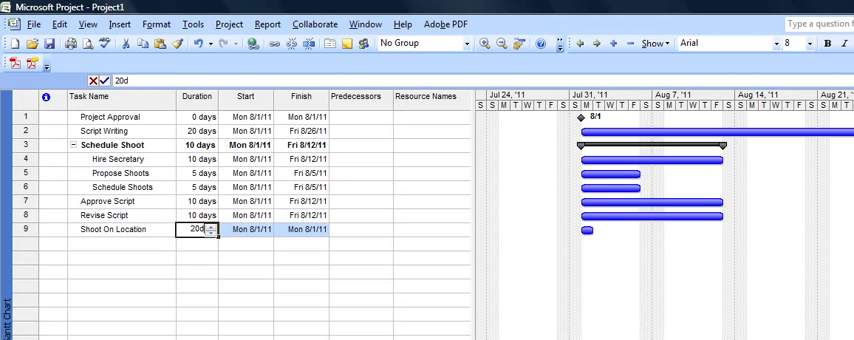
text(Editing)
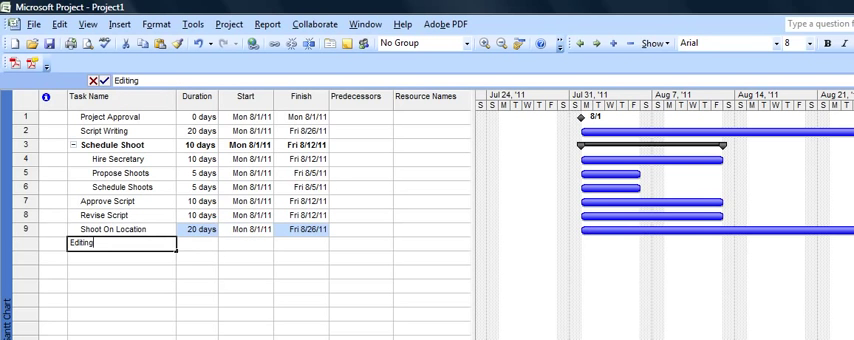
key(Enter)
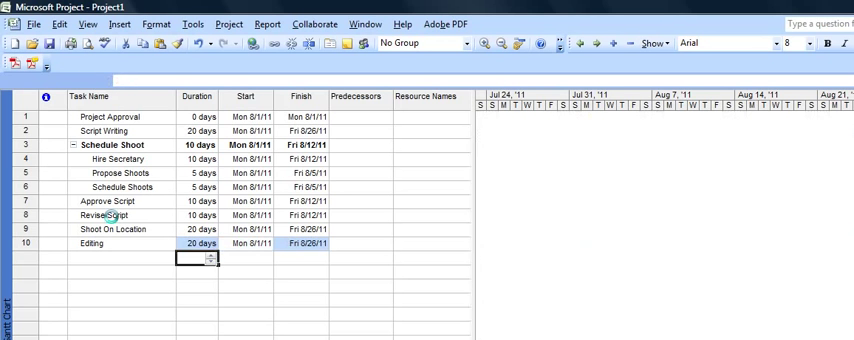
Step: Add Screening and a 0-day Deliver finished Print milestone
text(Screening)
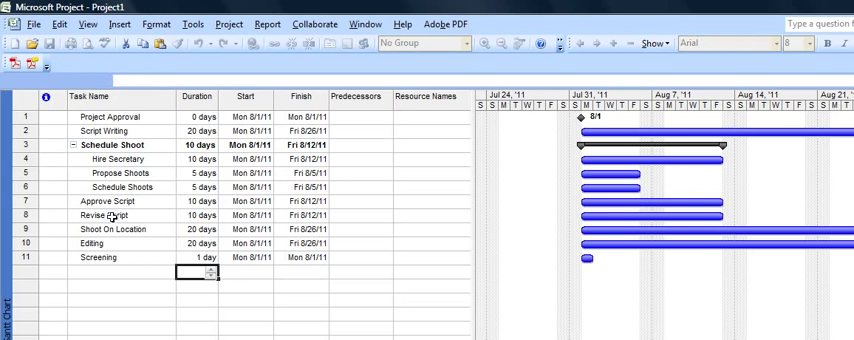
text(Deliver finished)
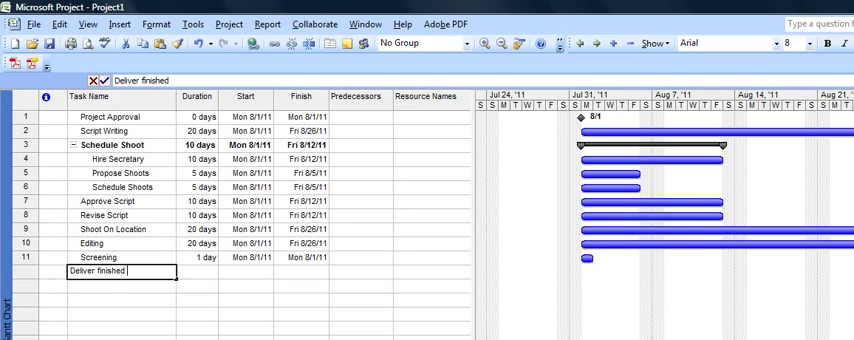
text(Deliver finished Print)
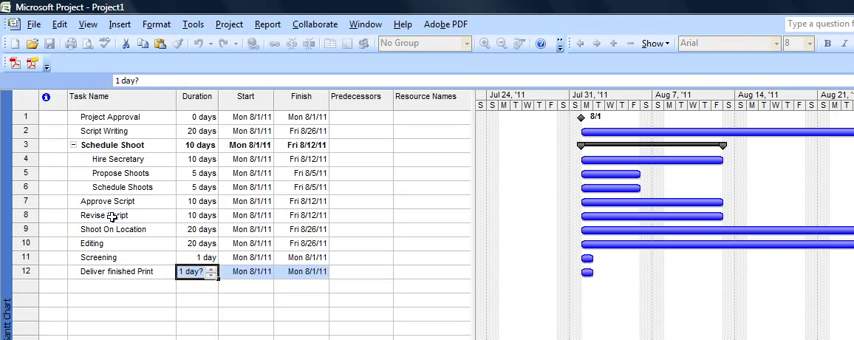
text(0 days)
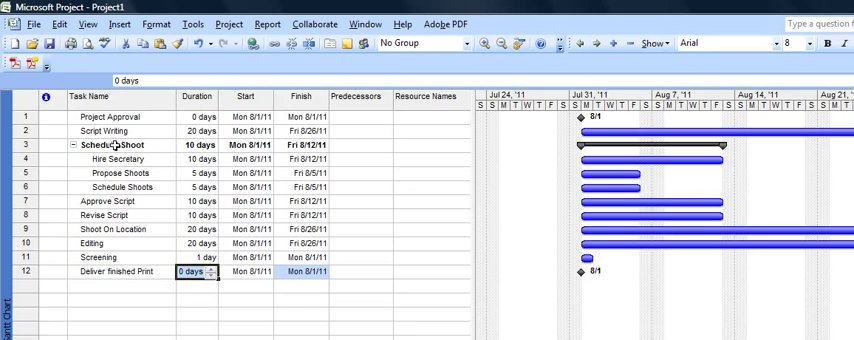
mouse_move(672, 132)
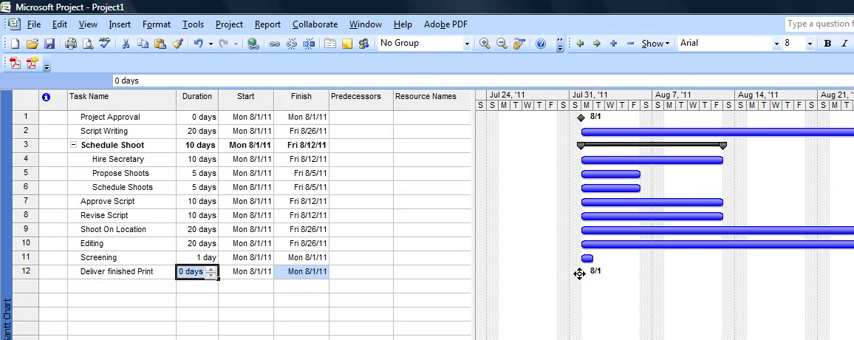
mouse_move(585, 156)
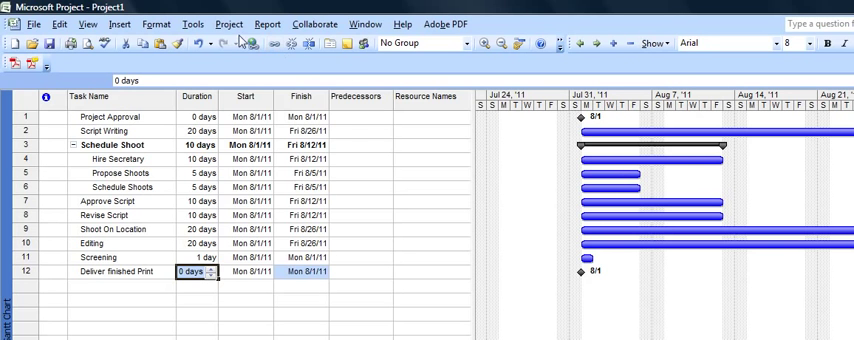
Step: In Project Information, change the project start date from 8/1/11 to Thu 9/1/11
click(228, 24)
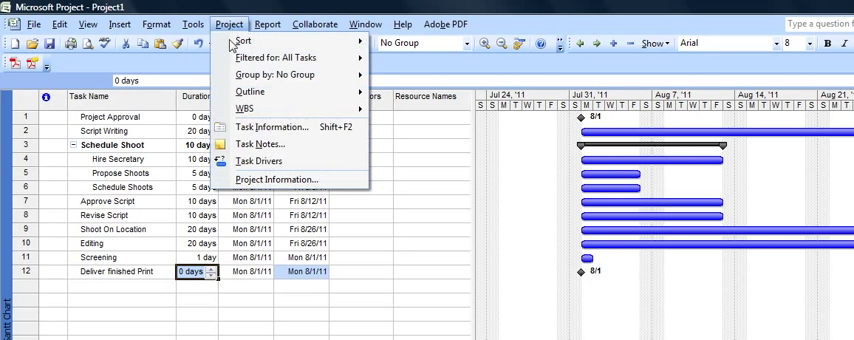
click(280, 179)
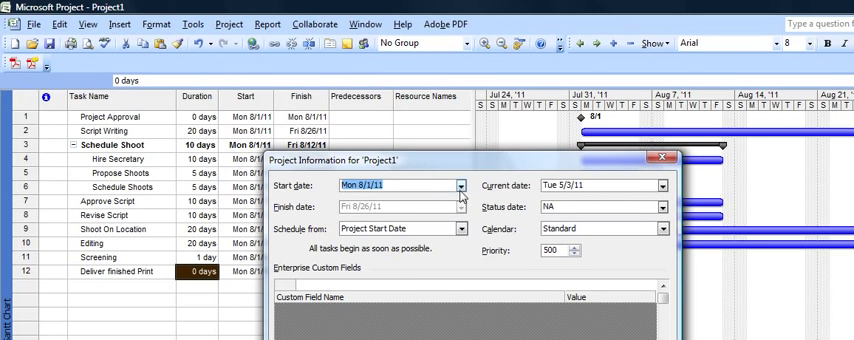
click(460, 186)
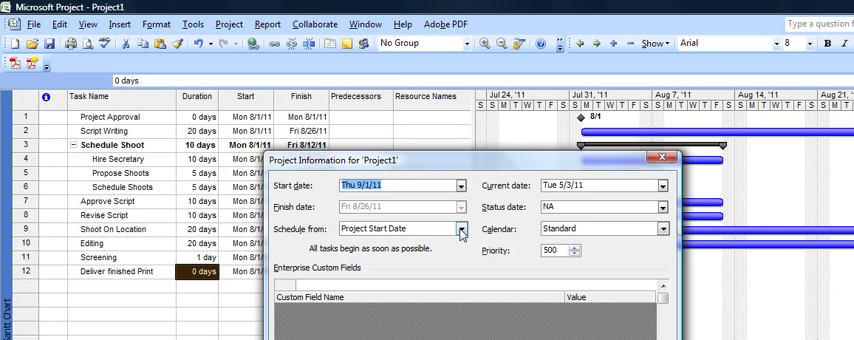
Step: Schedule the project from its finish date and bring up the finish-date calendar
click(462, 231)
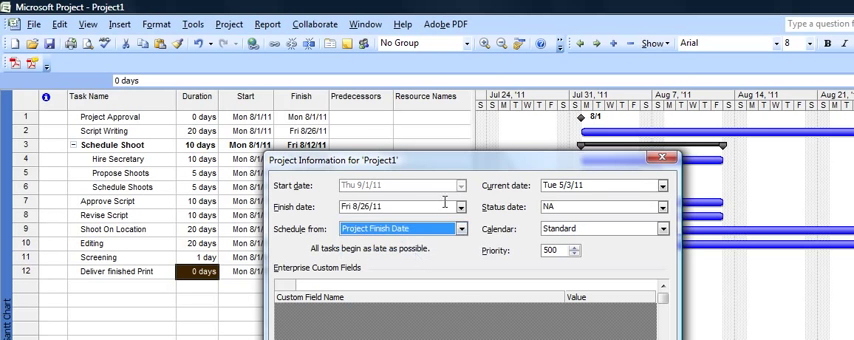
click(461, 207)
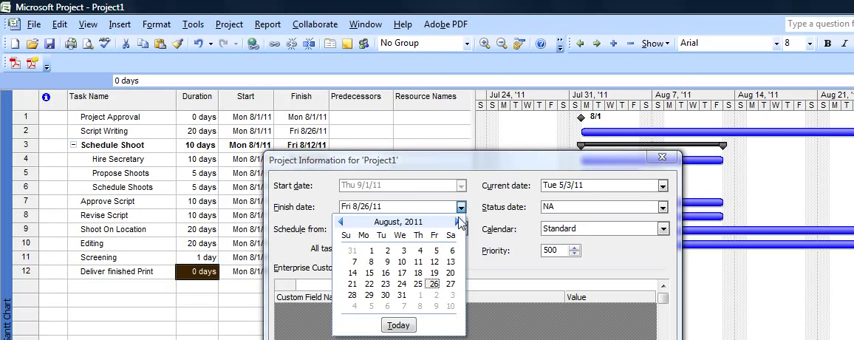